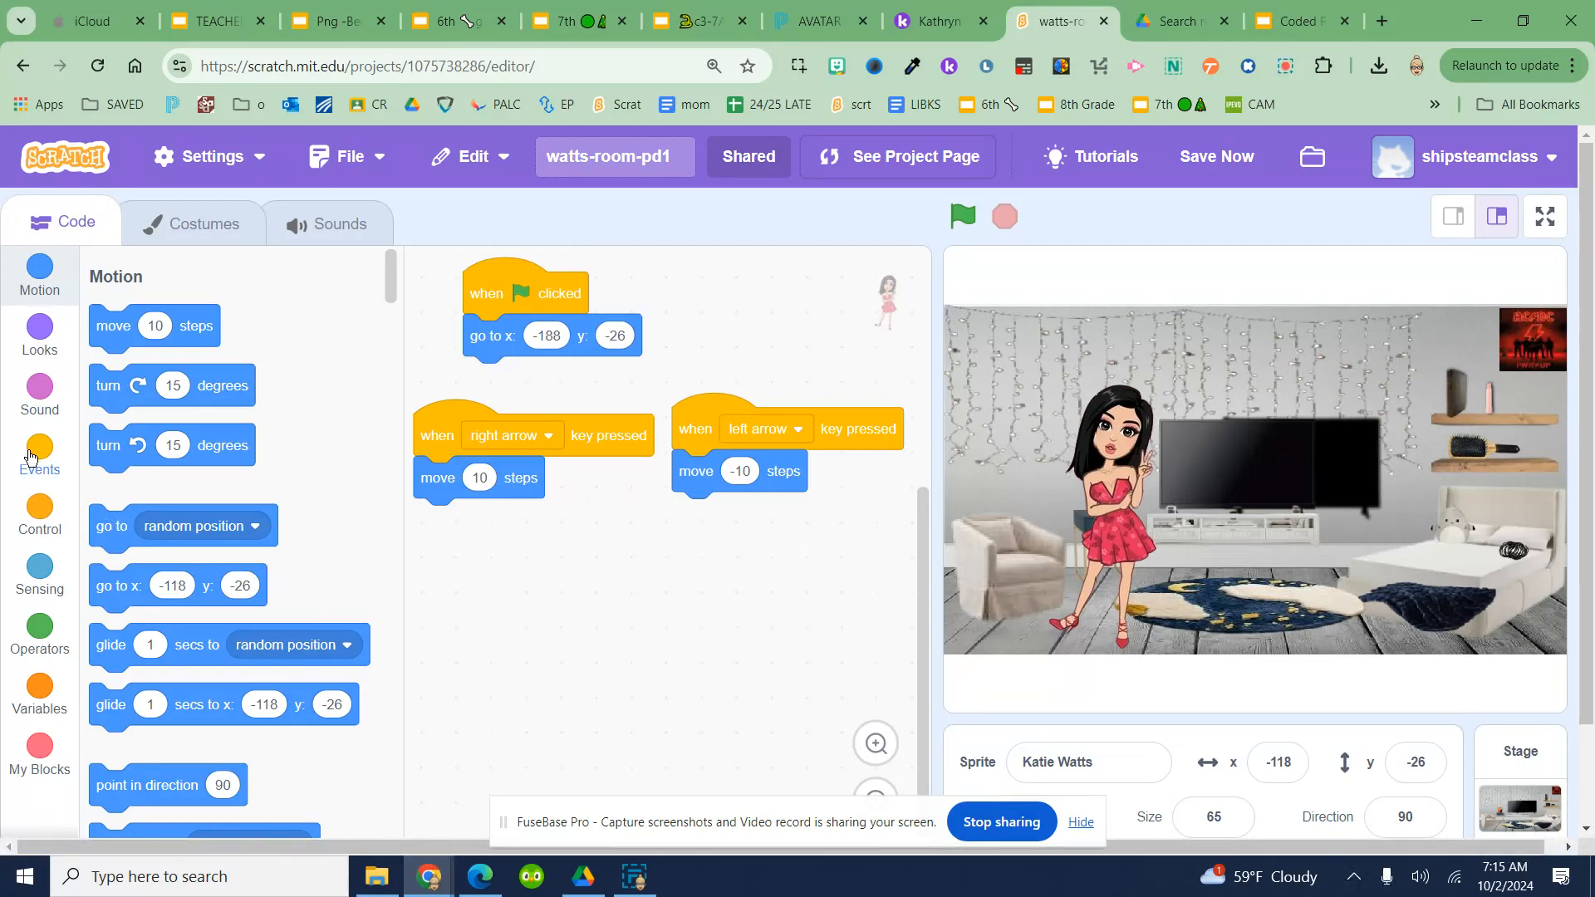
Add two 'when key pressed' hats set to up arrow and down arrow.
click(39, 456)
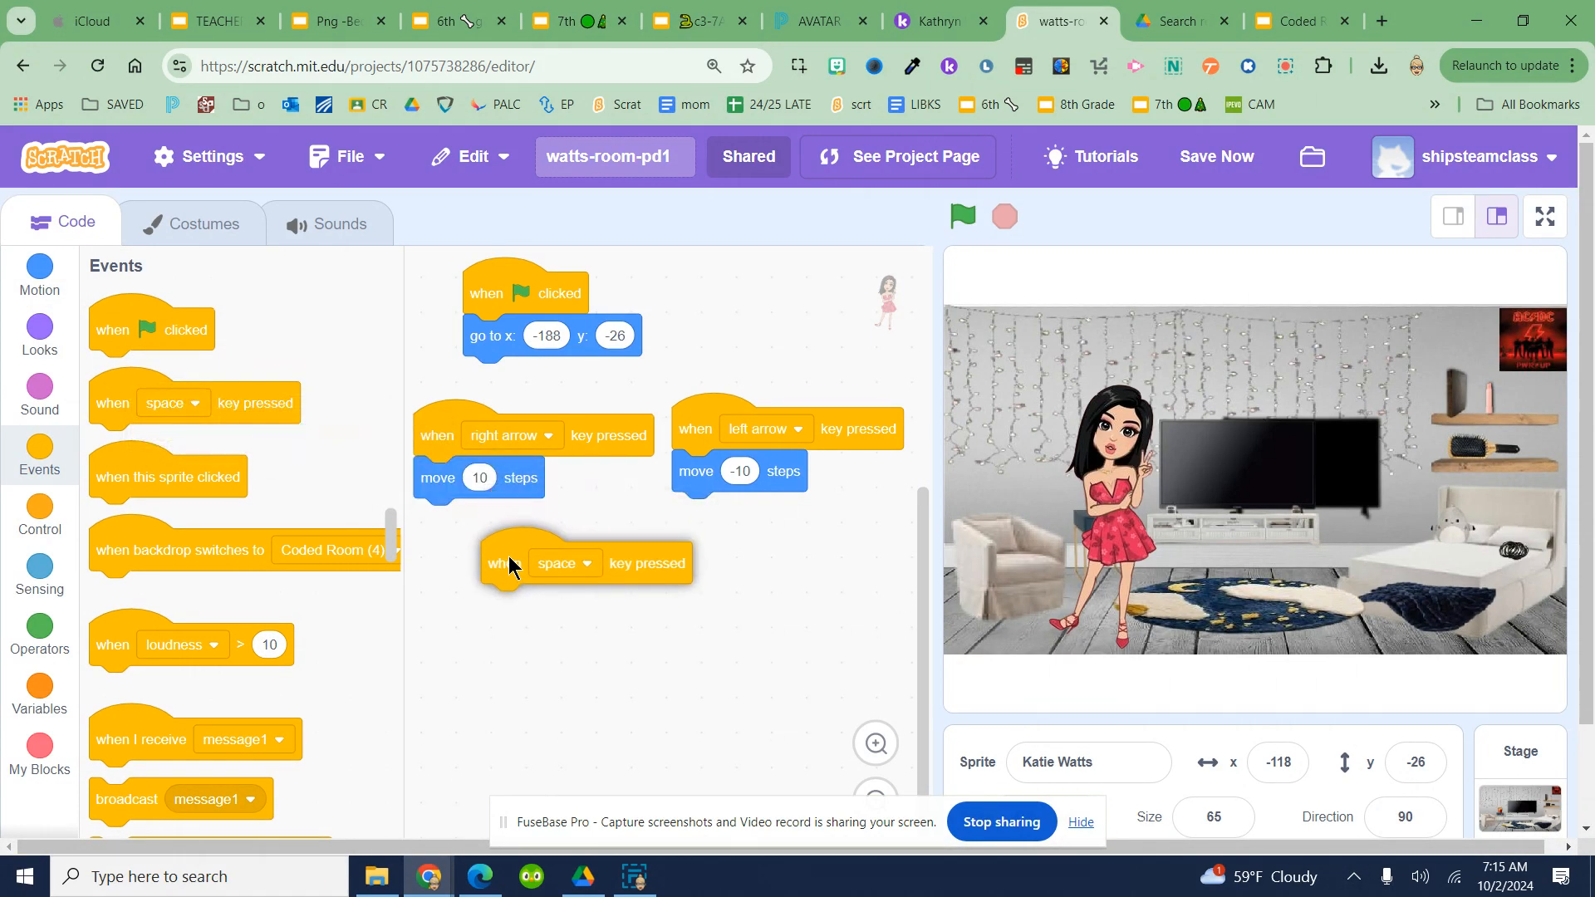
click(574, 563)
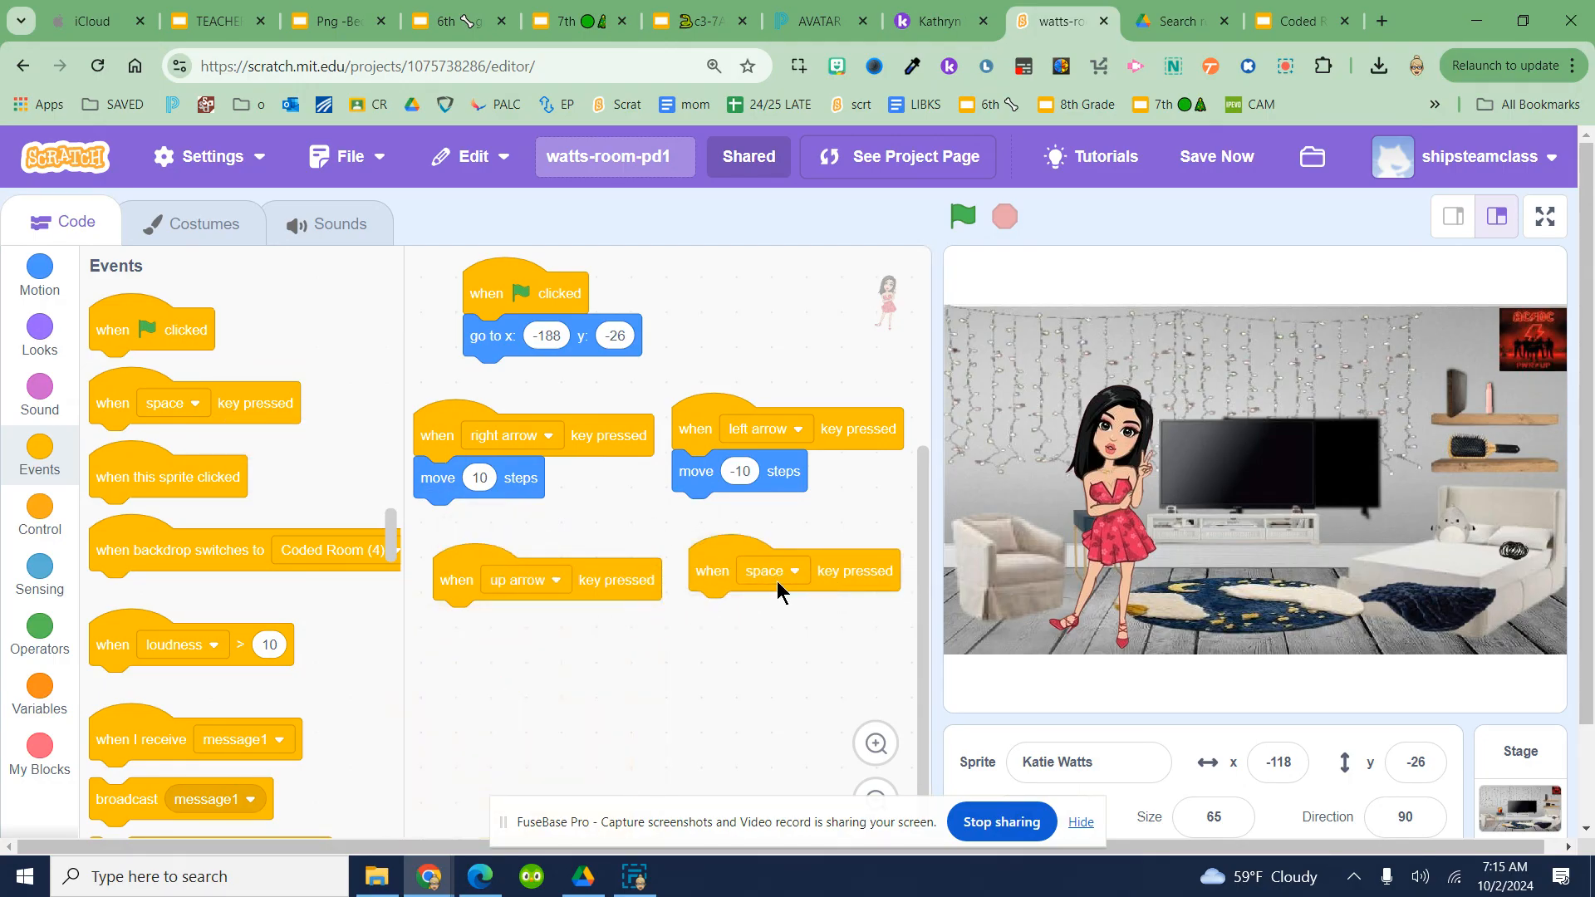
click(771, 571)
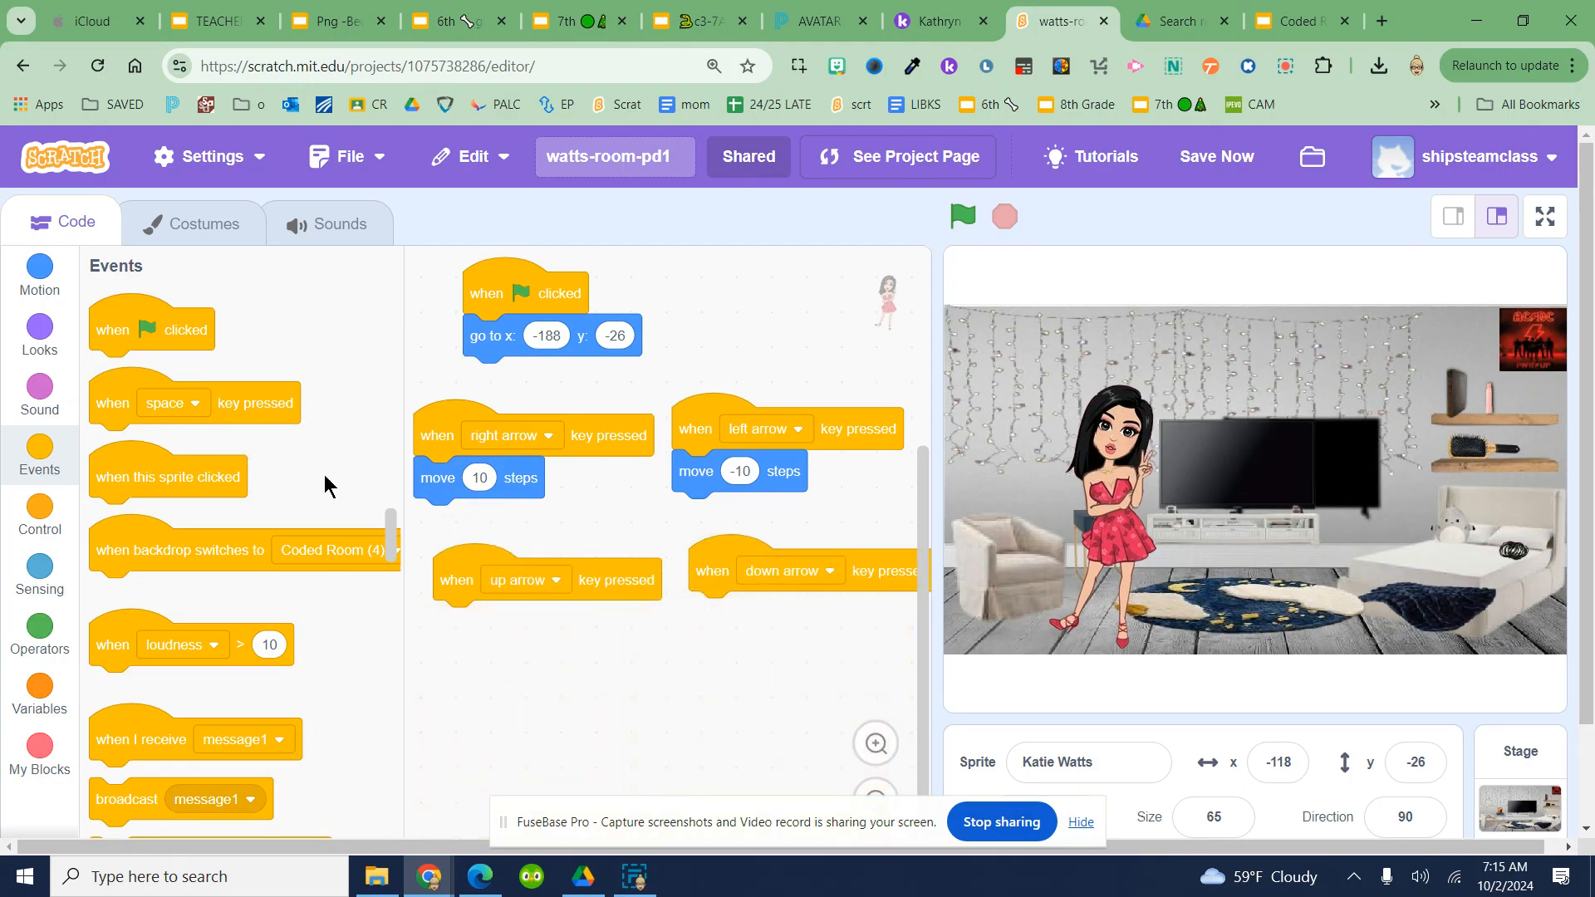
click(39, 335)
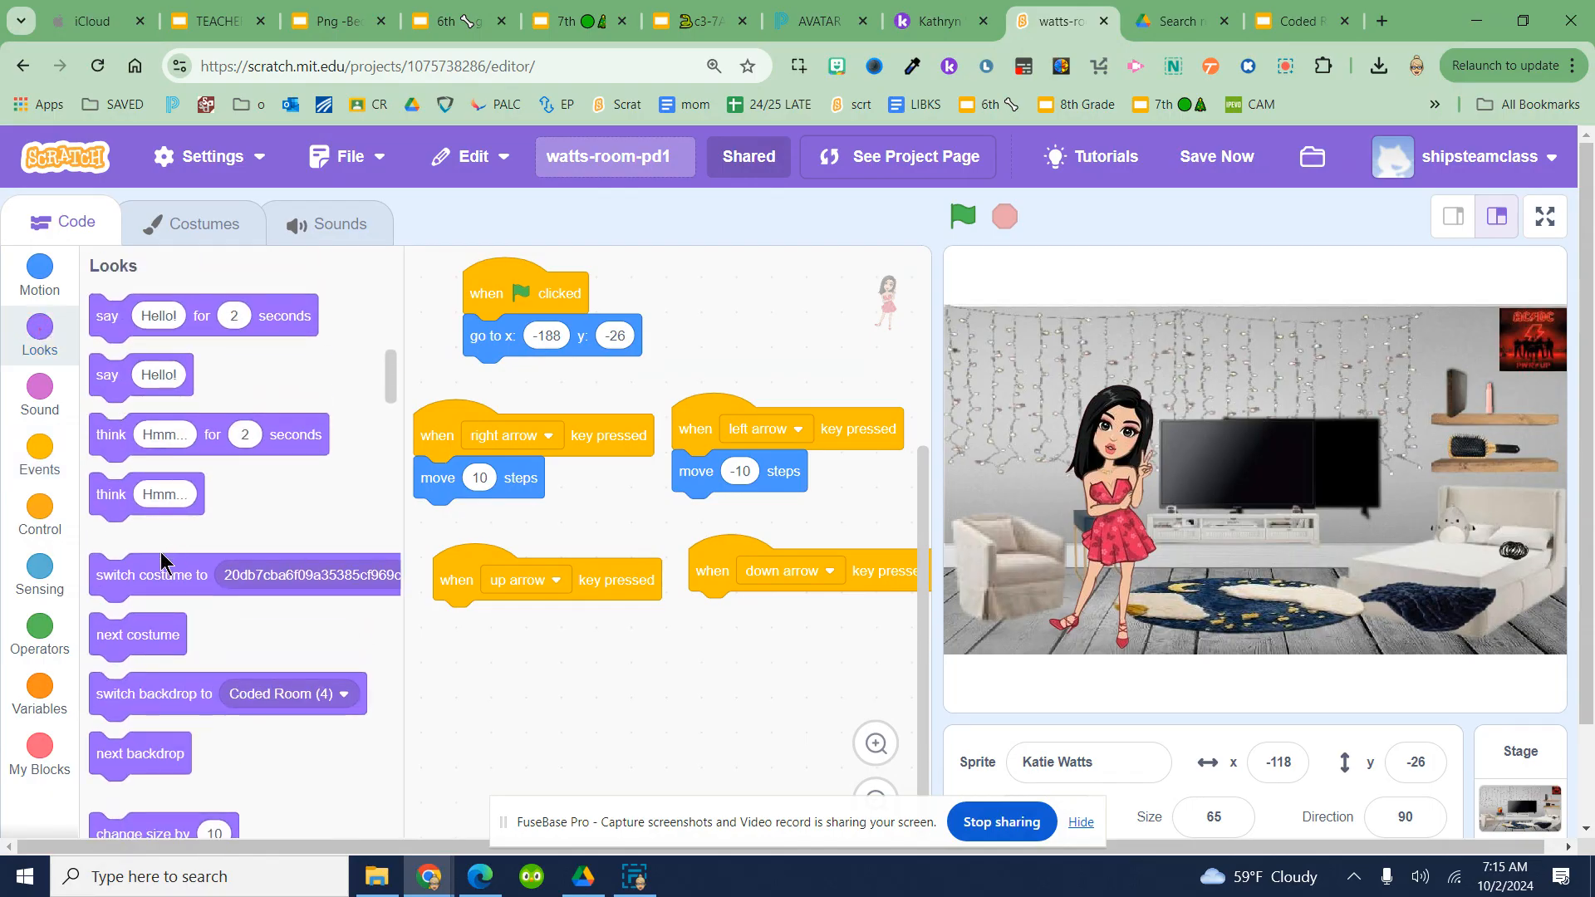
mouse_move(142, 580)
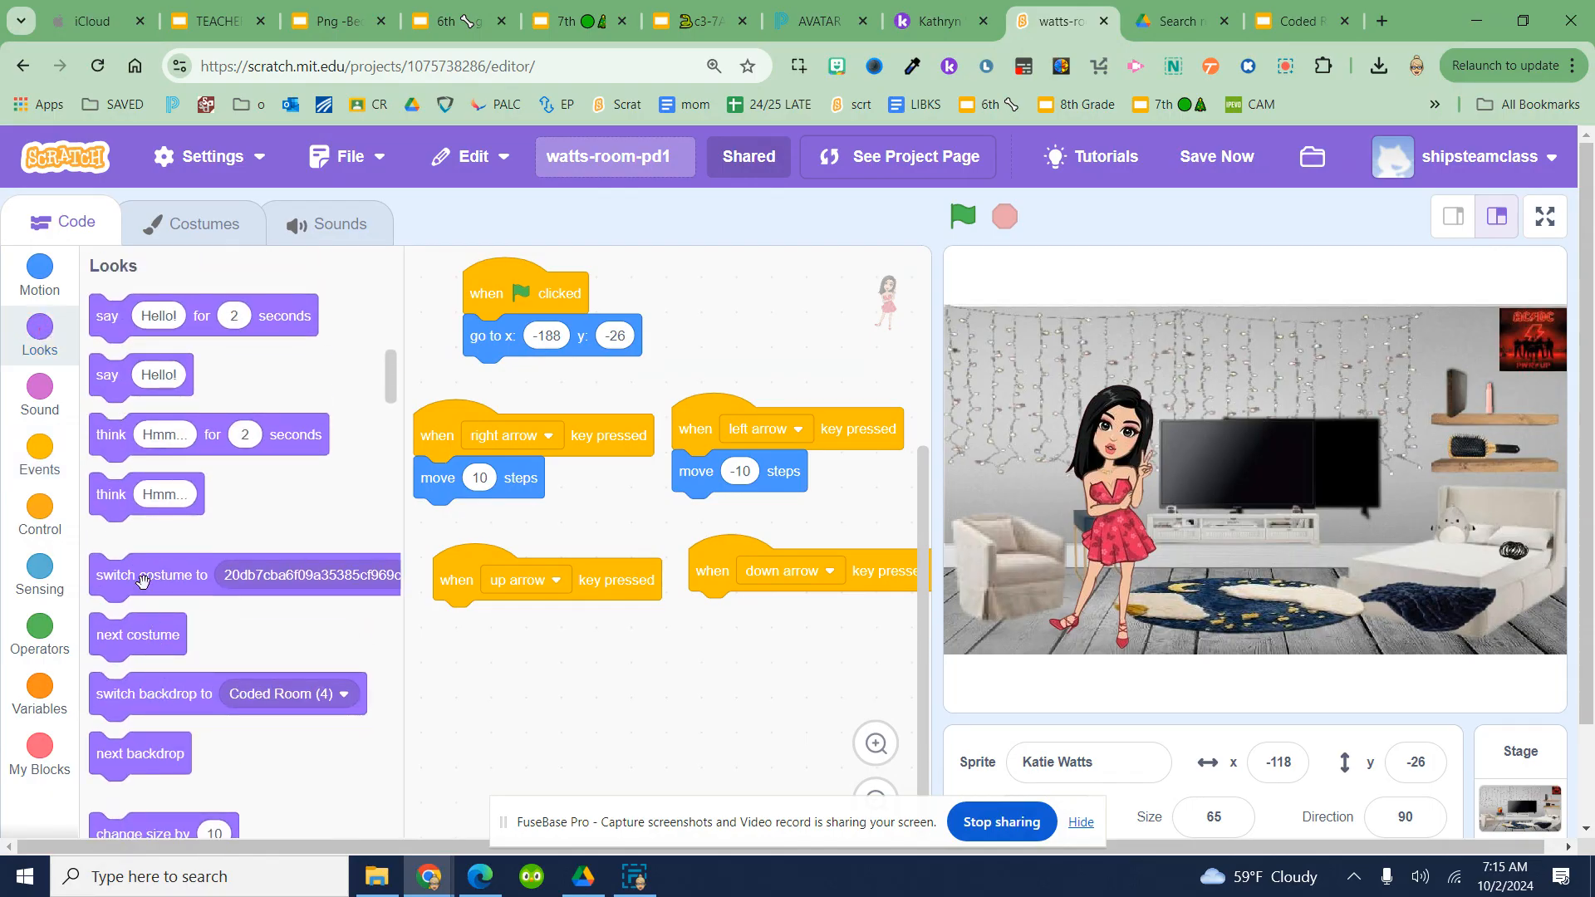
drag(140, 574, 780, 611)
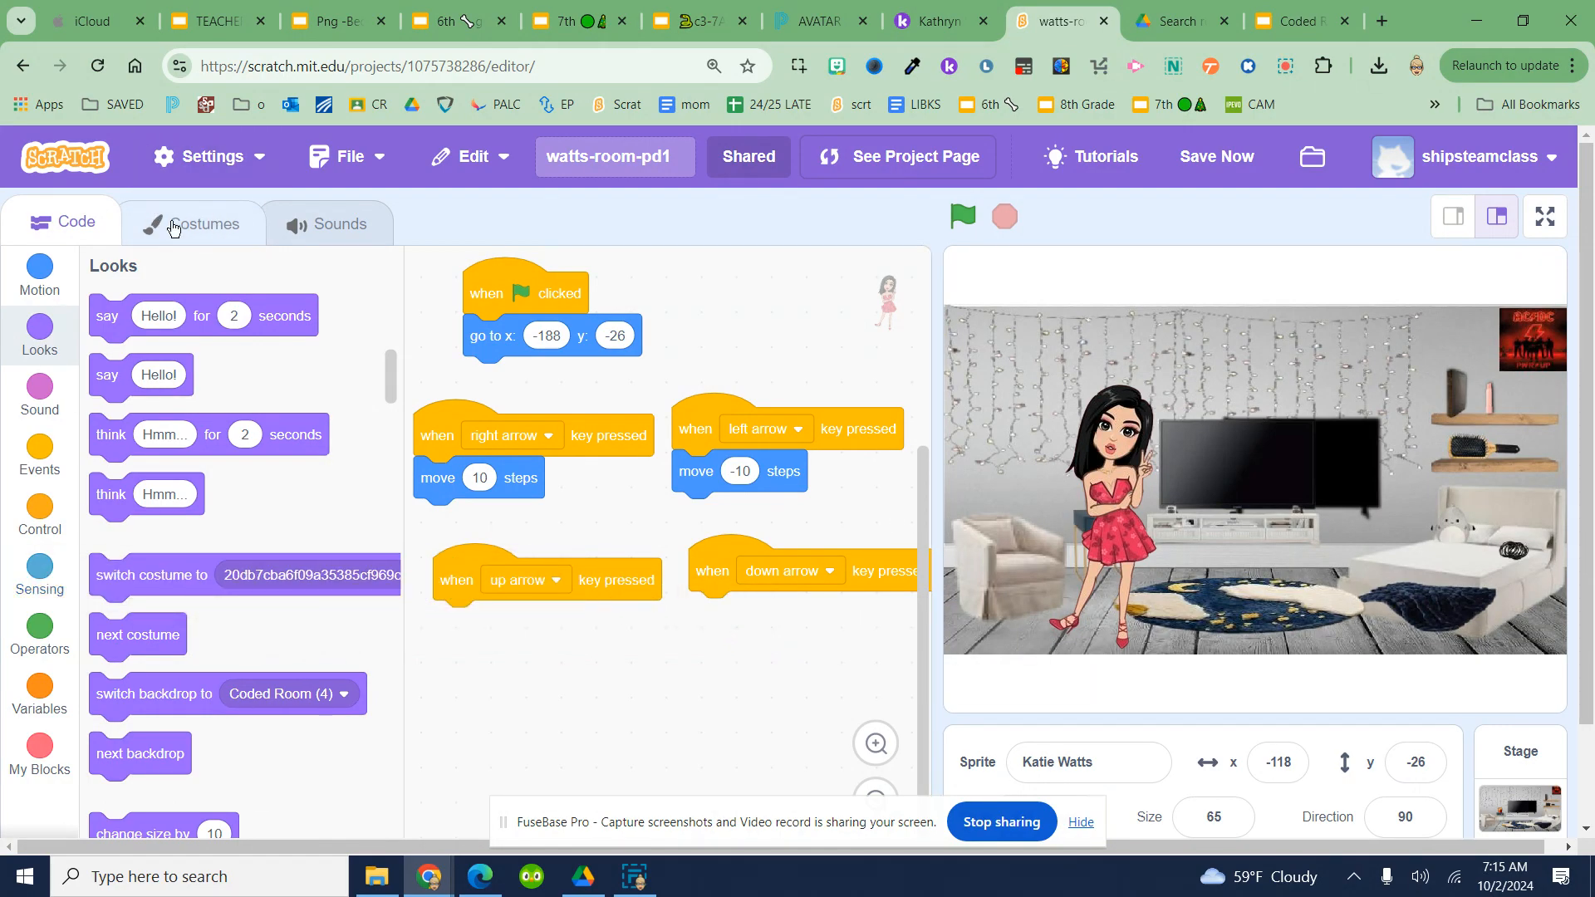
Rename the sprite's costume to 'Costume 1' in the Costumes tab.
click(194, 222)
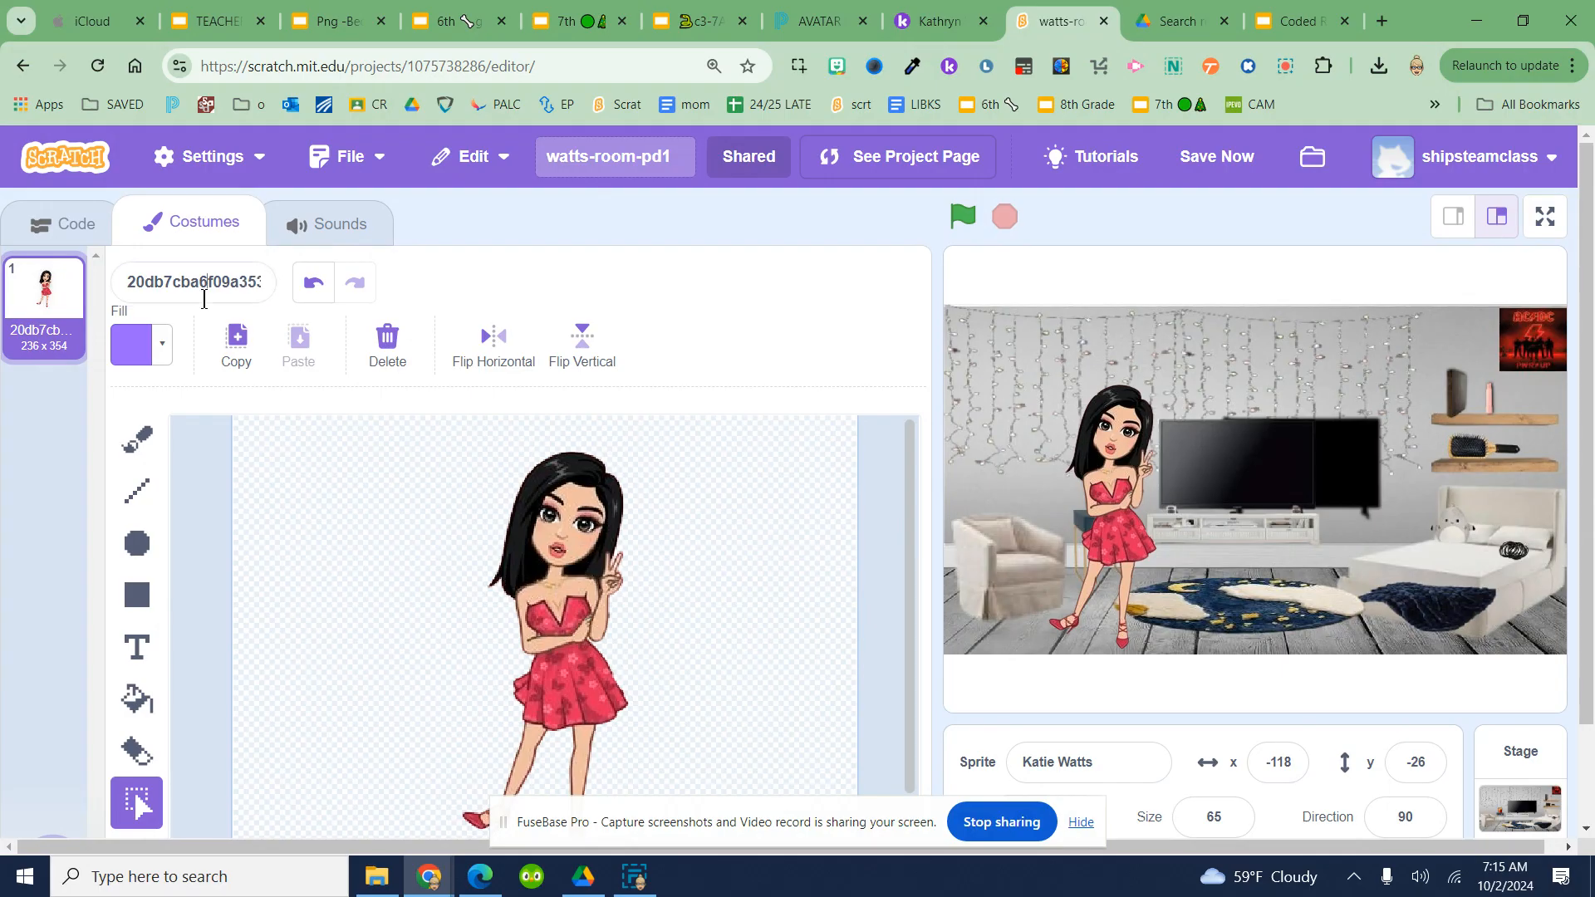
click(193, 281)
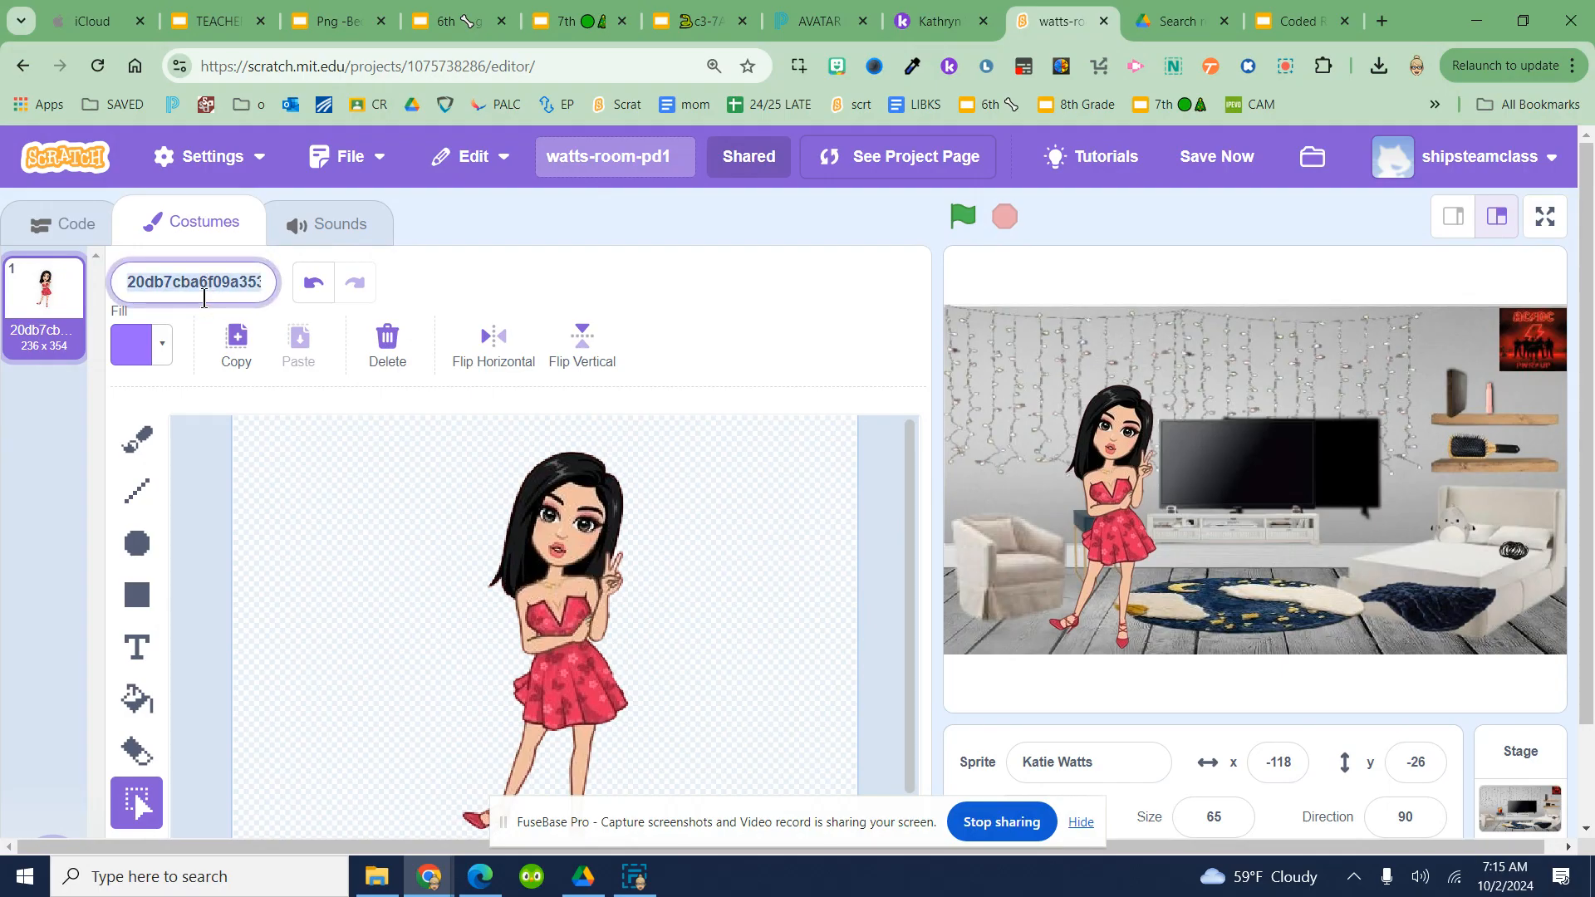
text(Costume 2)
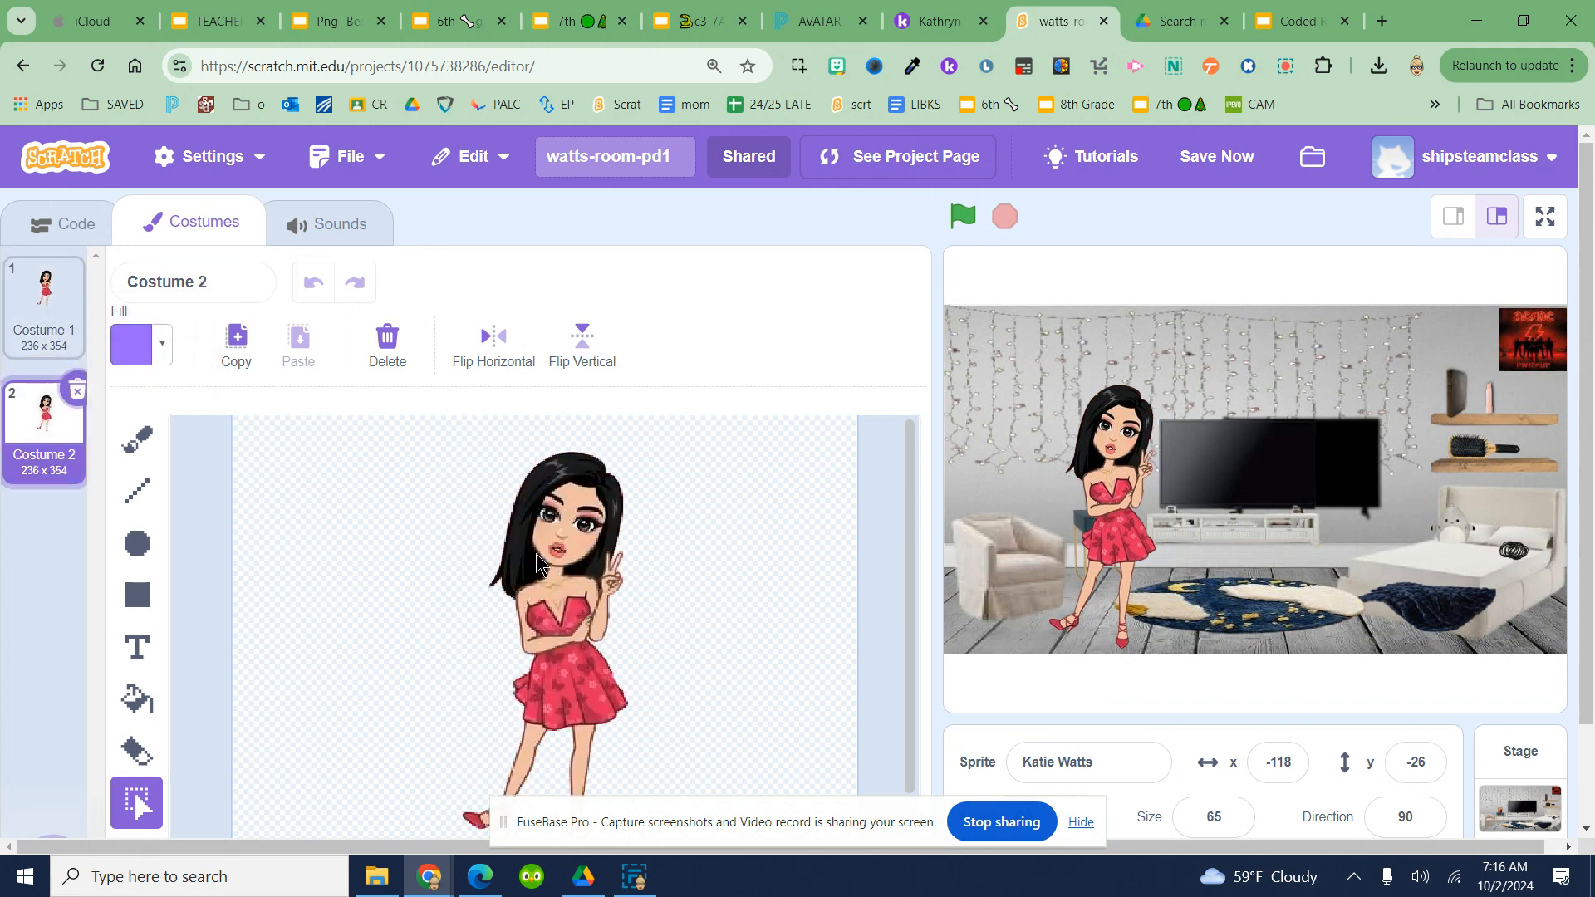
Trace purple brush strokes at size 10 around the character in Costume 2.
click(137, 344)
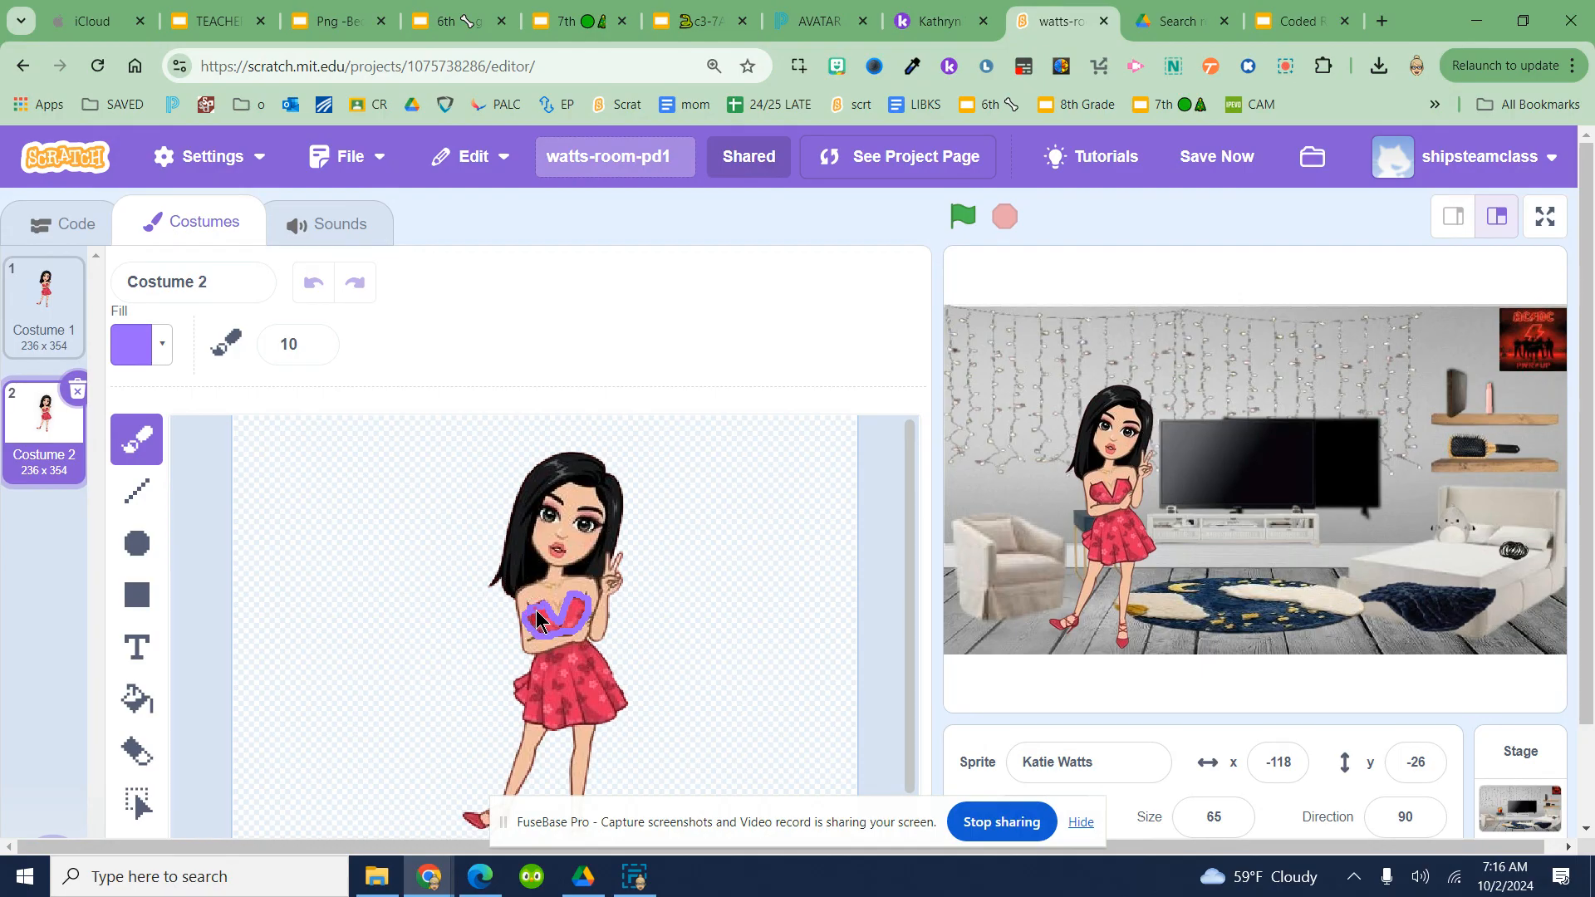
click(136, 699)
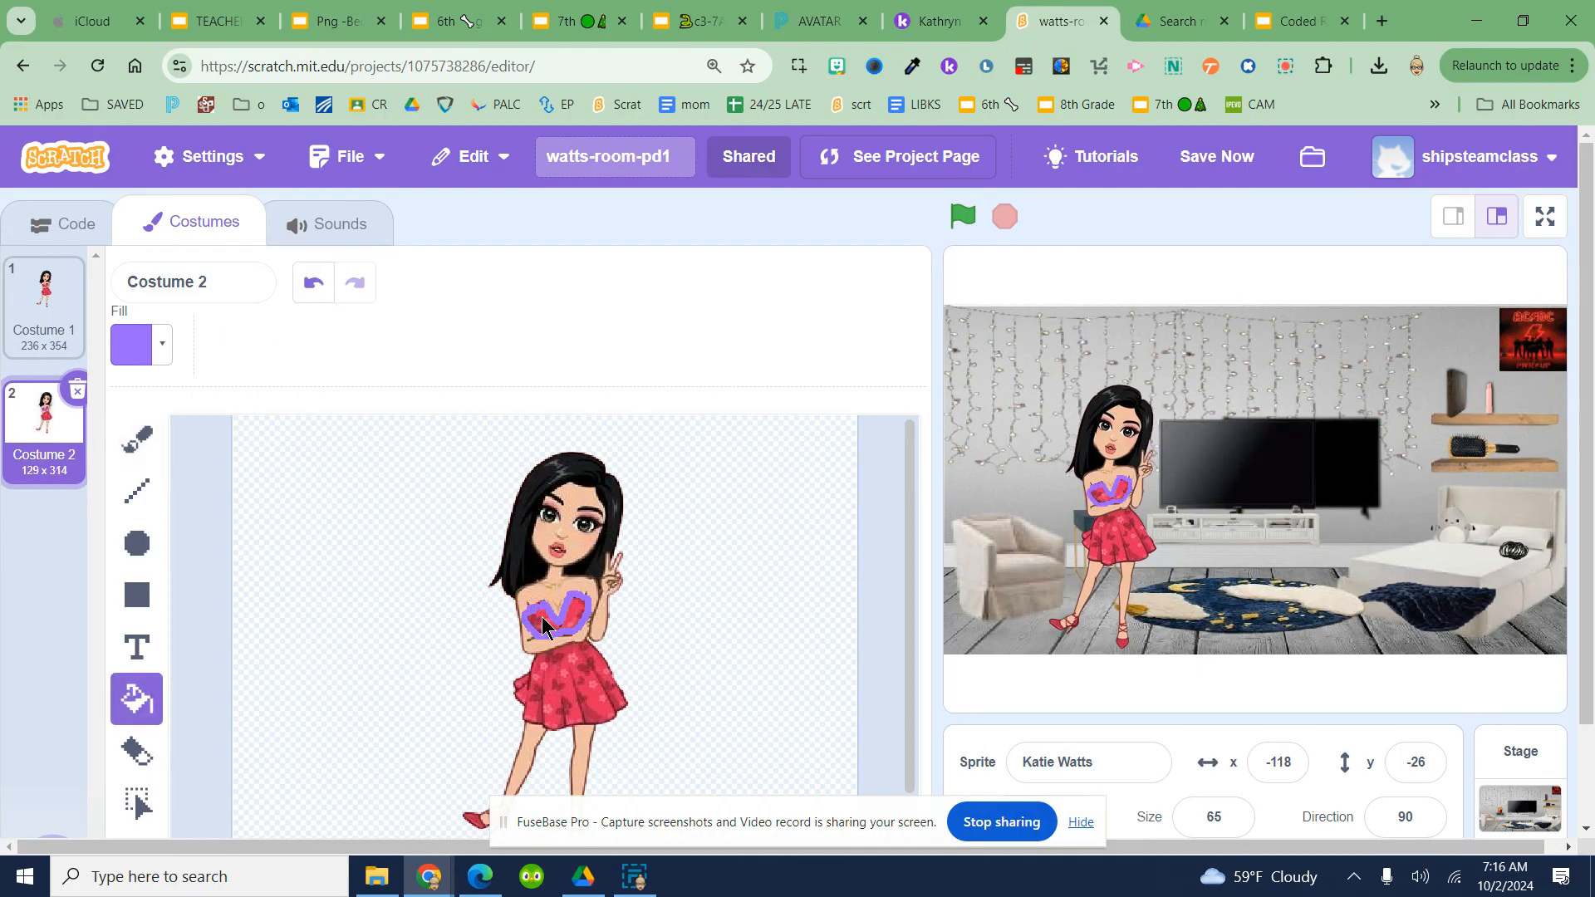
mouse_move(321, 627)
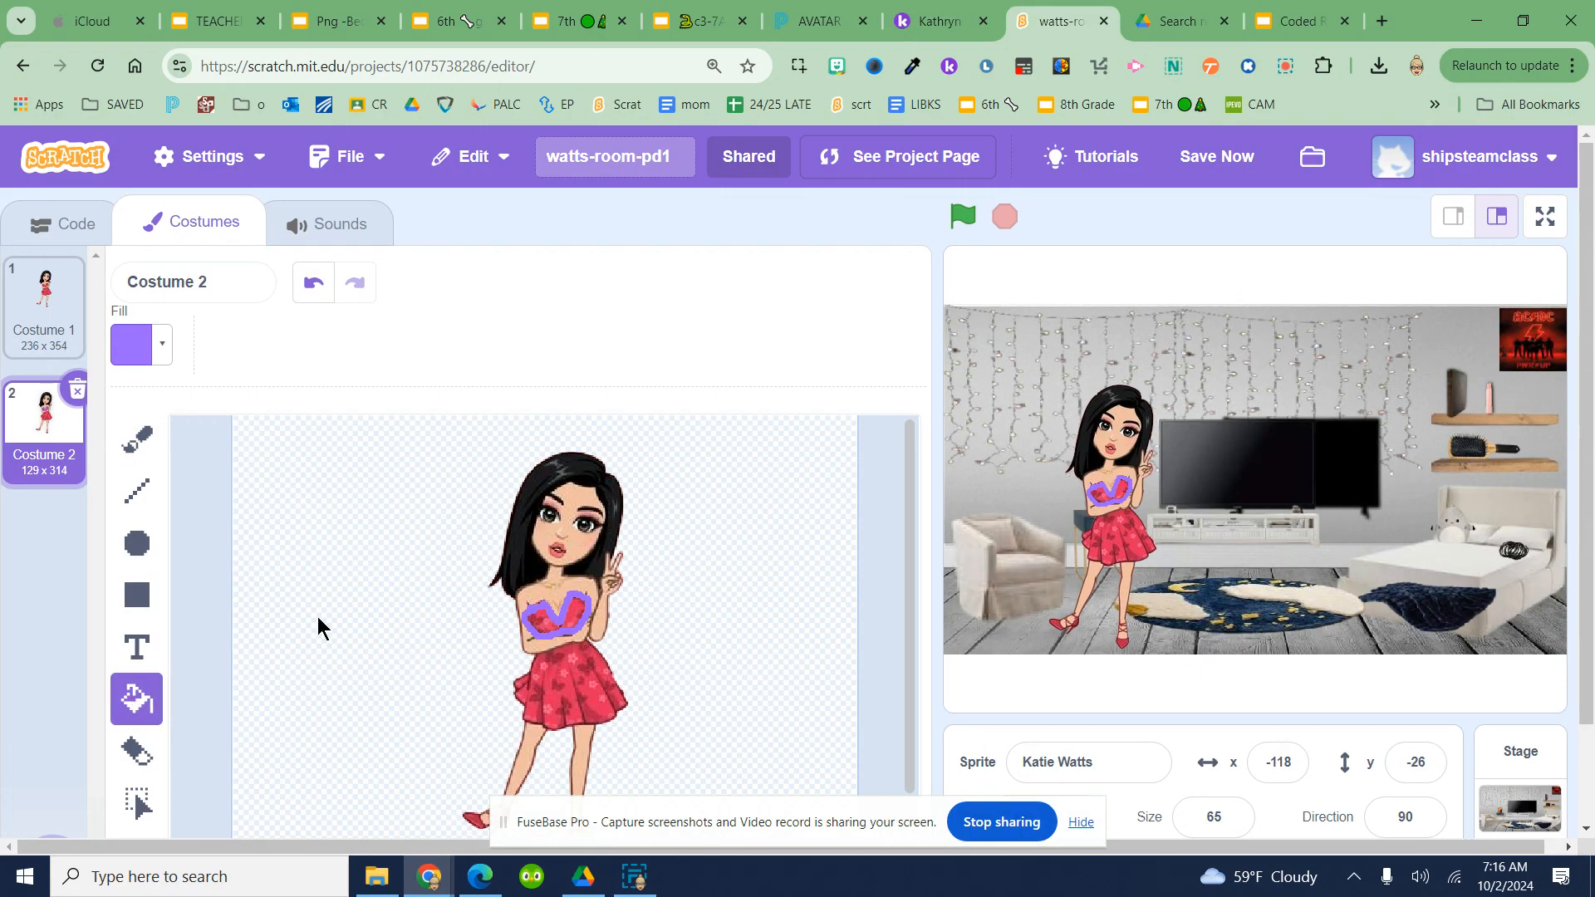
click(135, 439)
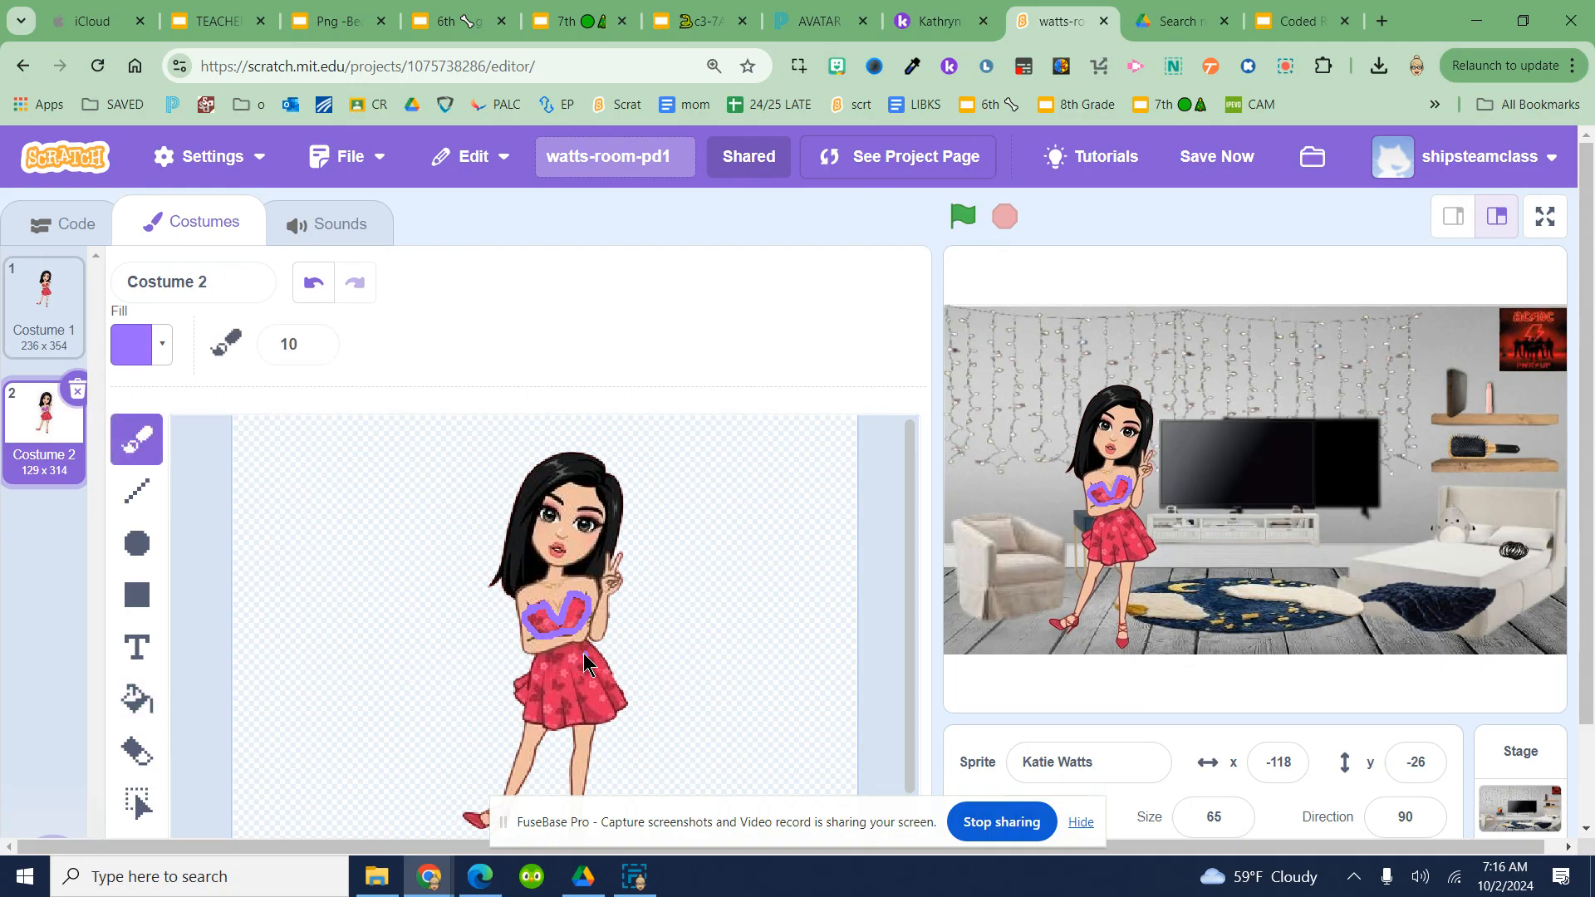
mouse_move(539, 677)
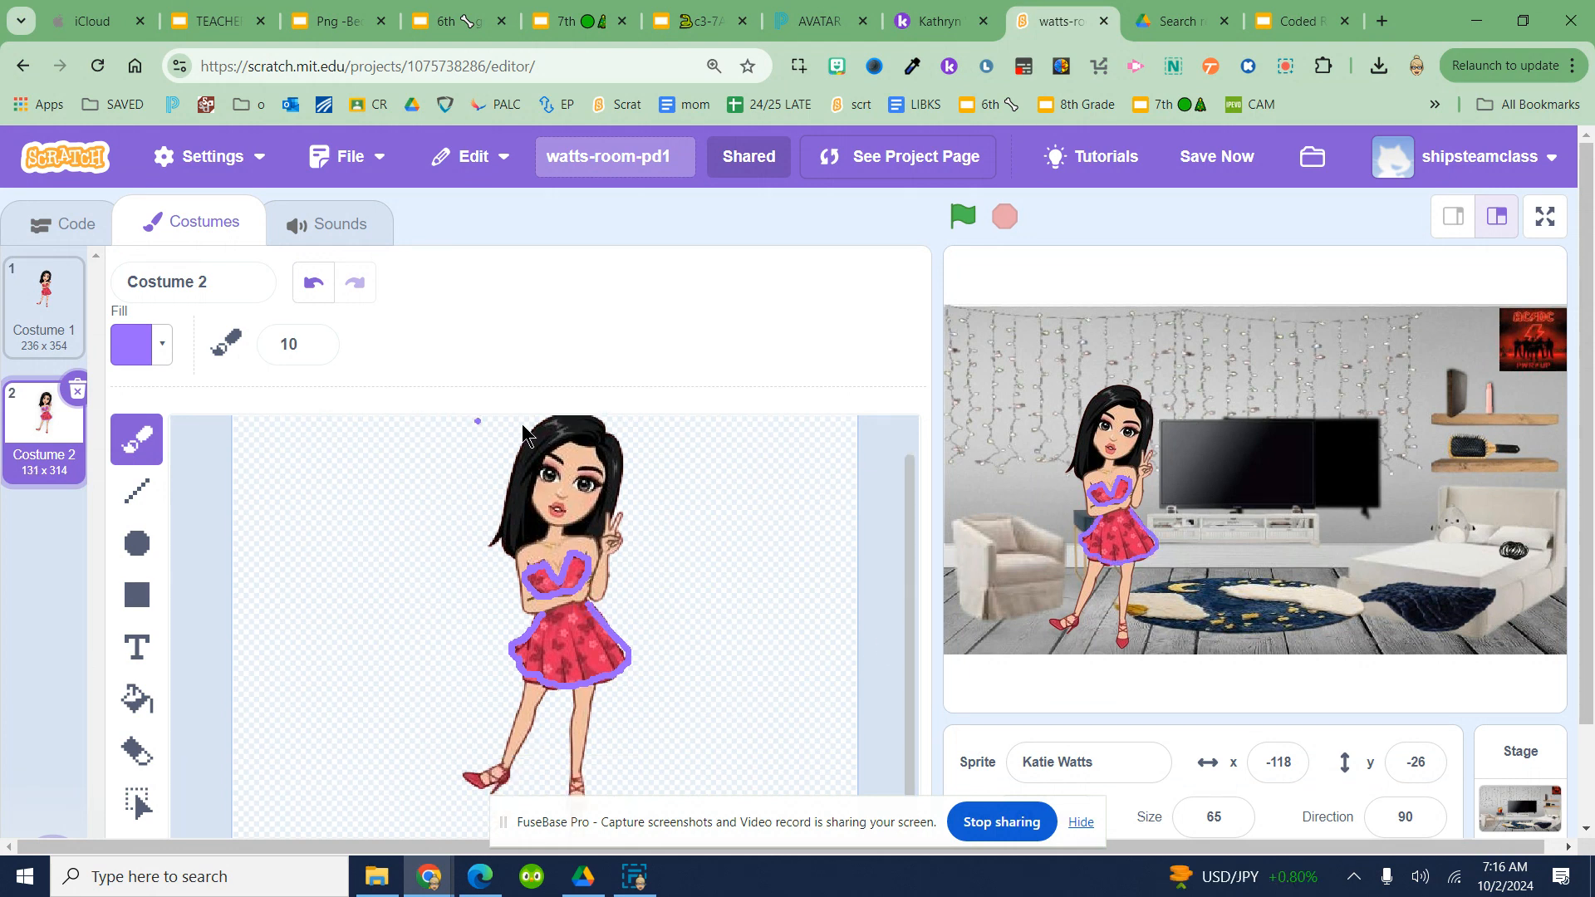
mouse_move(1166, 440)
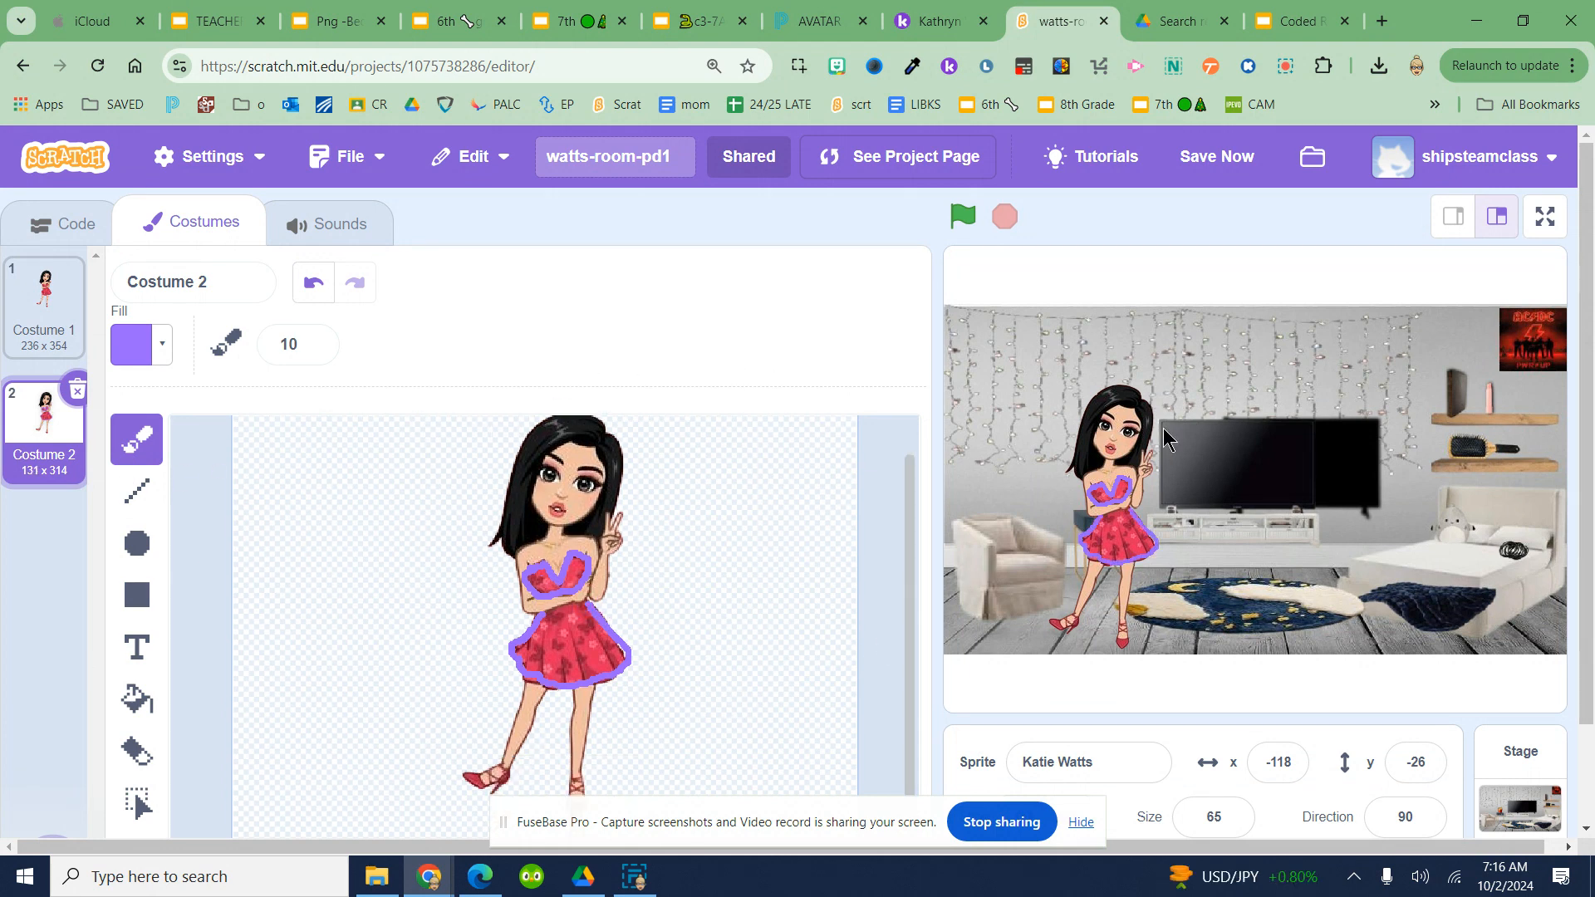
mouse_move(1349, 511)
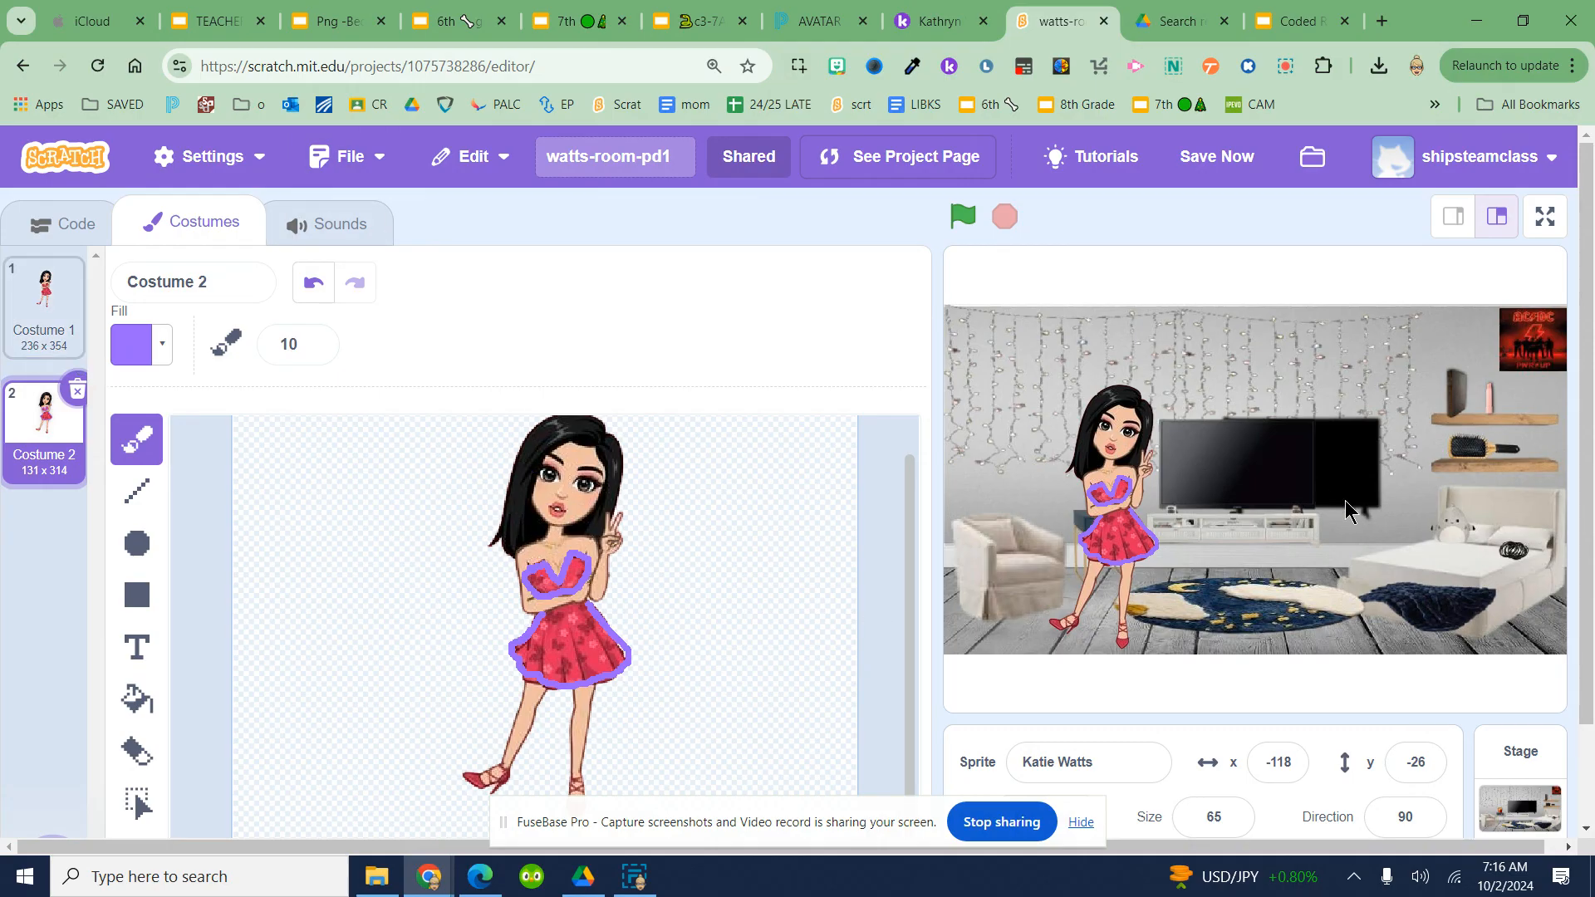
Set the arrow and green flag scripts to their costumes, then run the project.
click(61, 223)
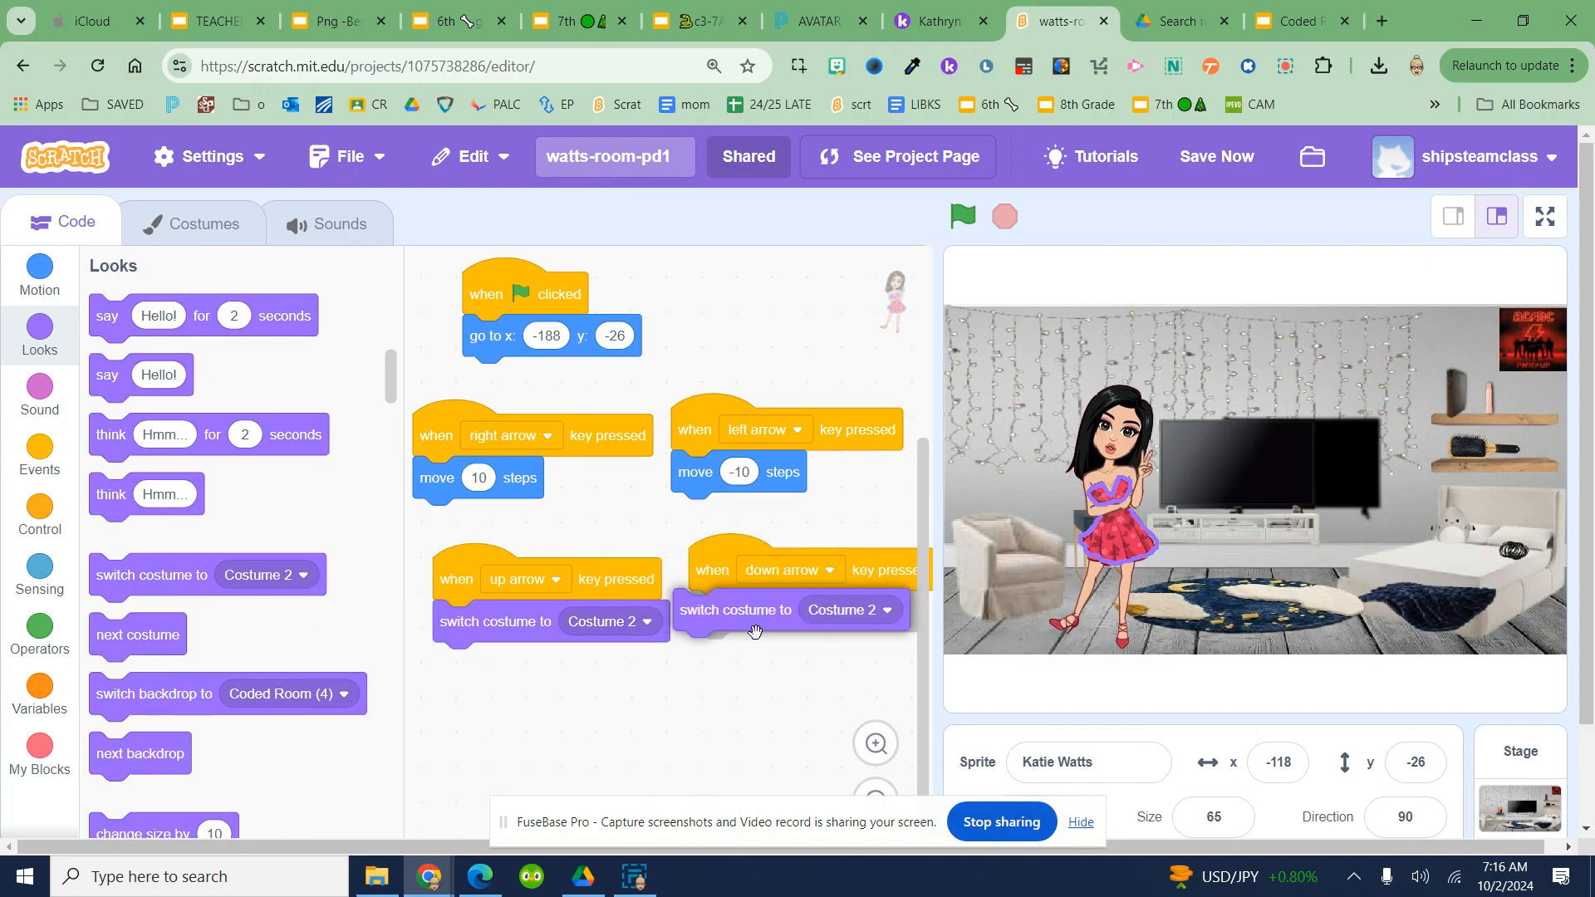
click(861, 611)
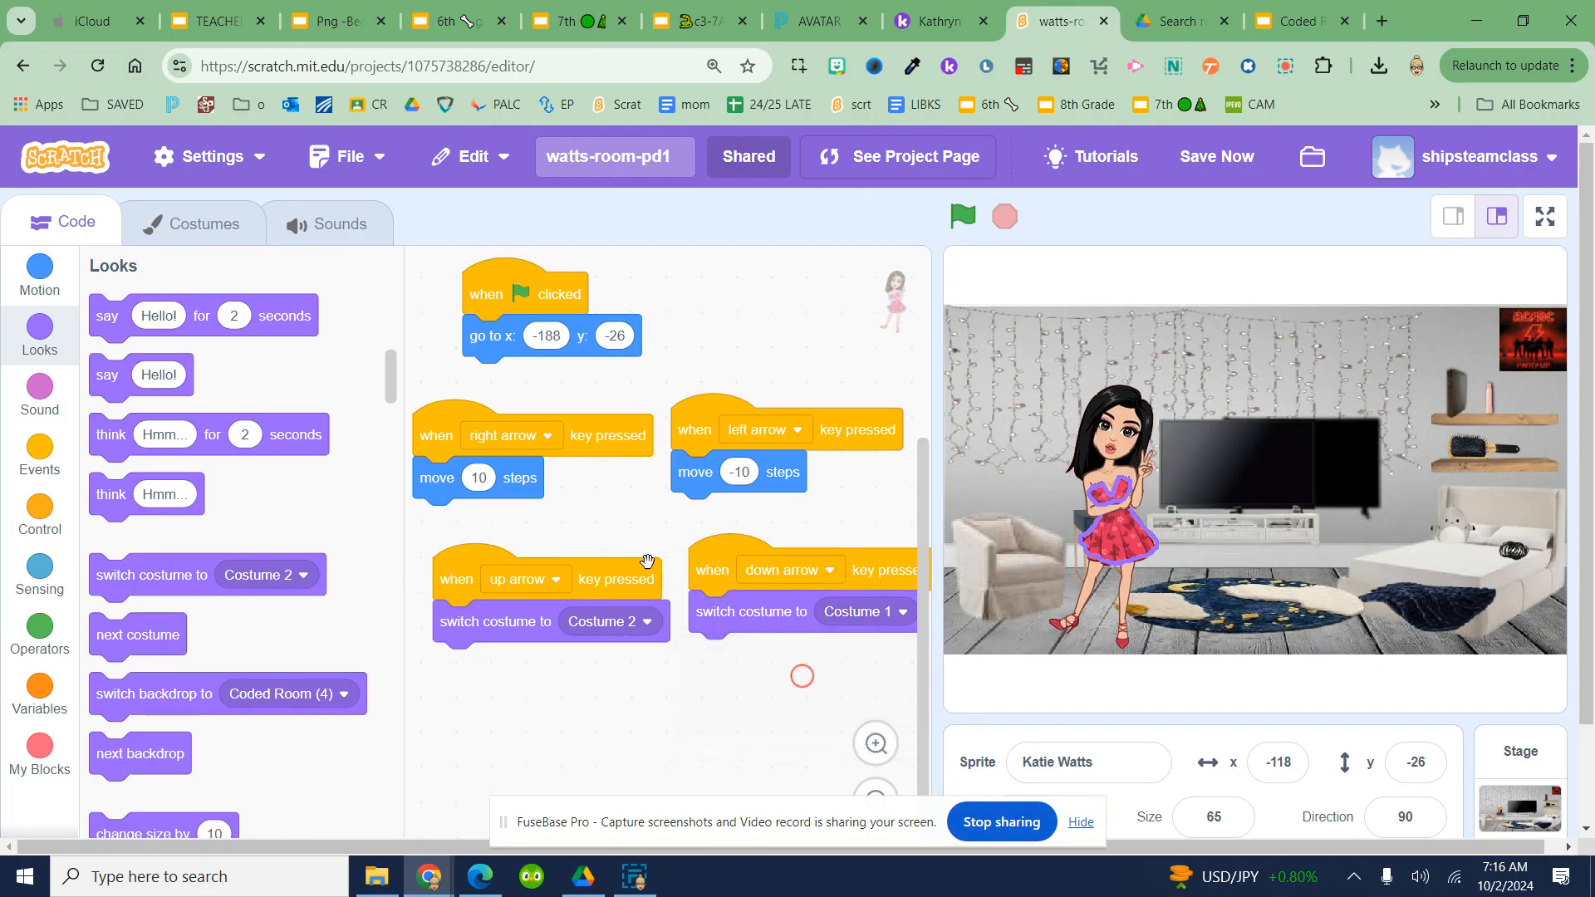
click(960, 217)
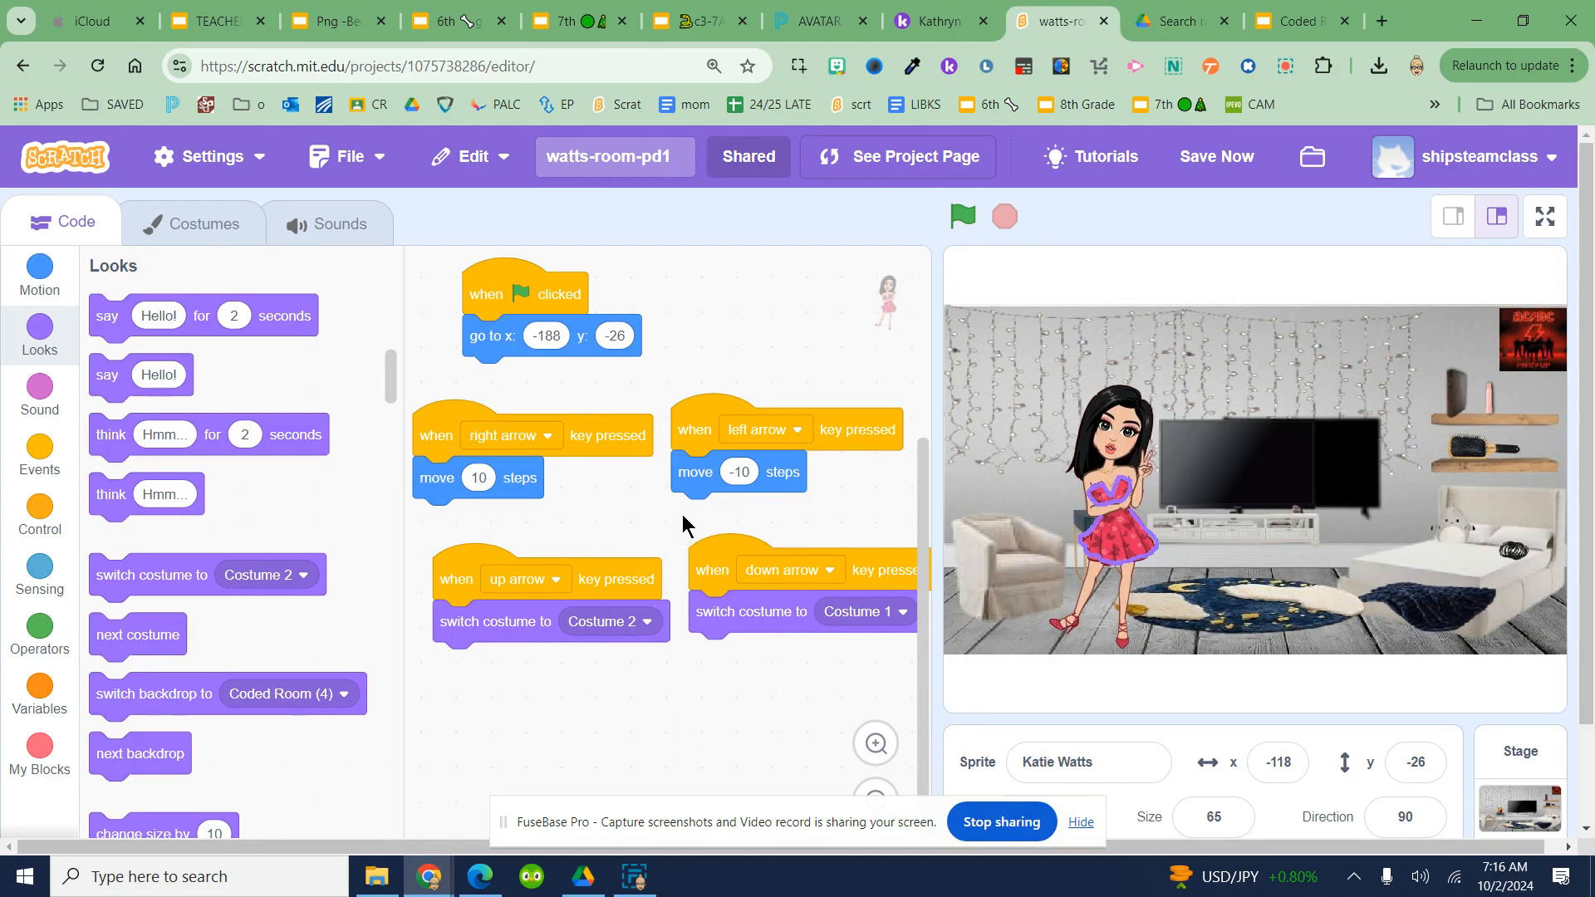
mouse_move(402, 494)
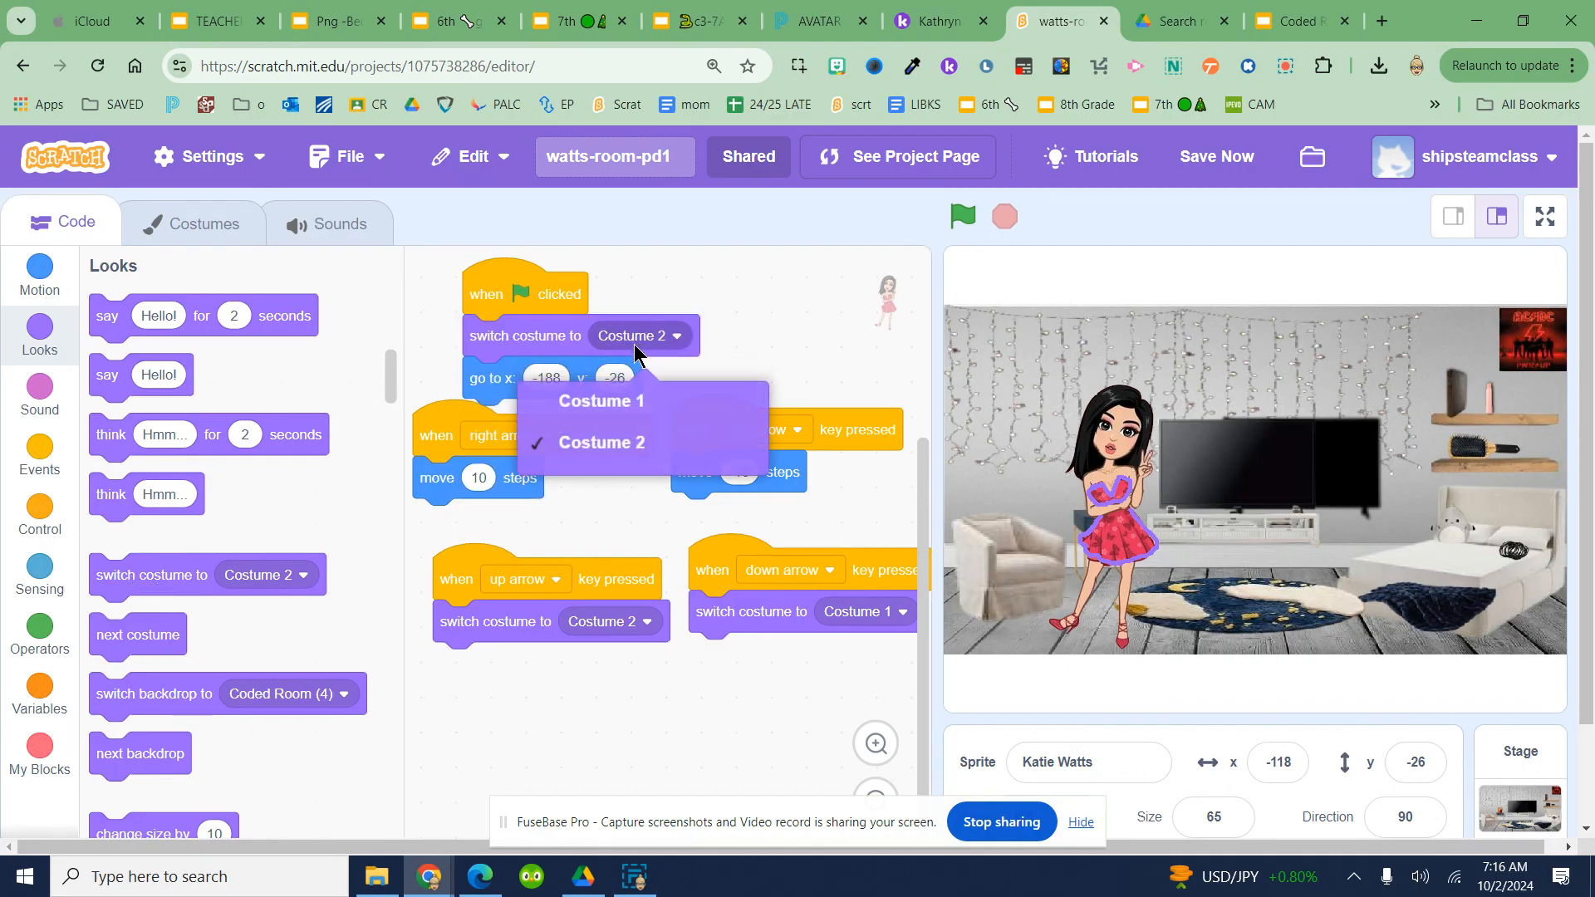
click(600, 401)
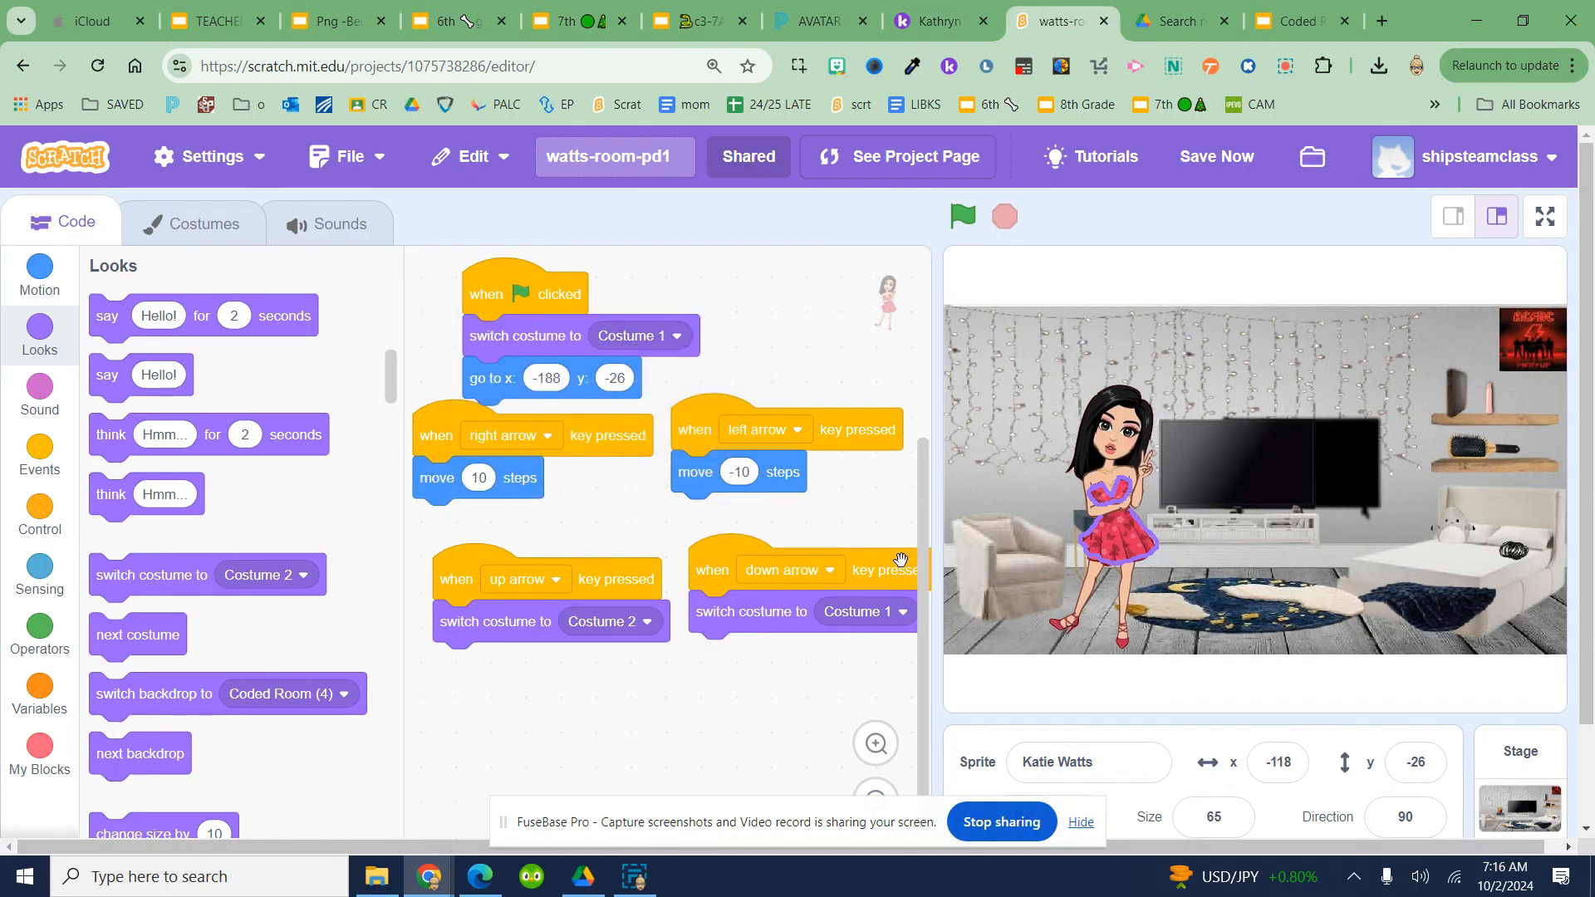
click(960, 216)
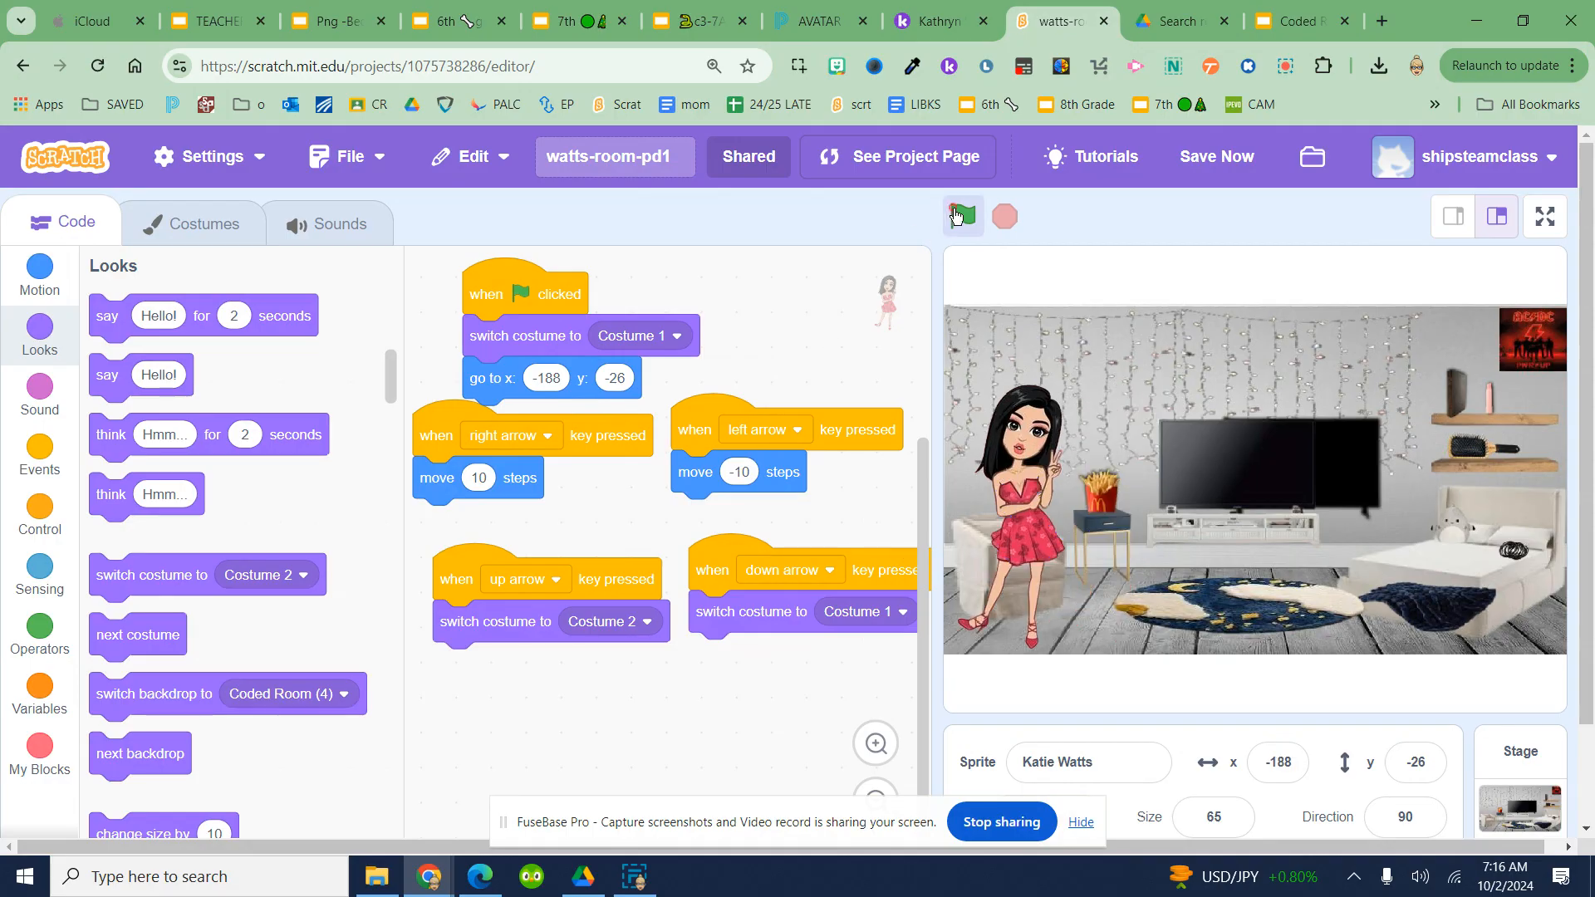